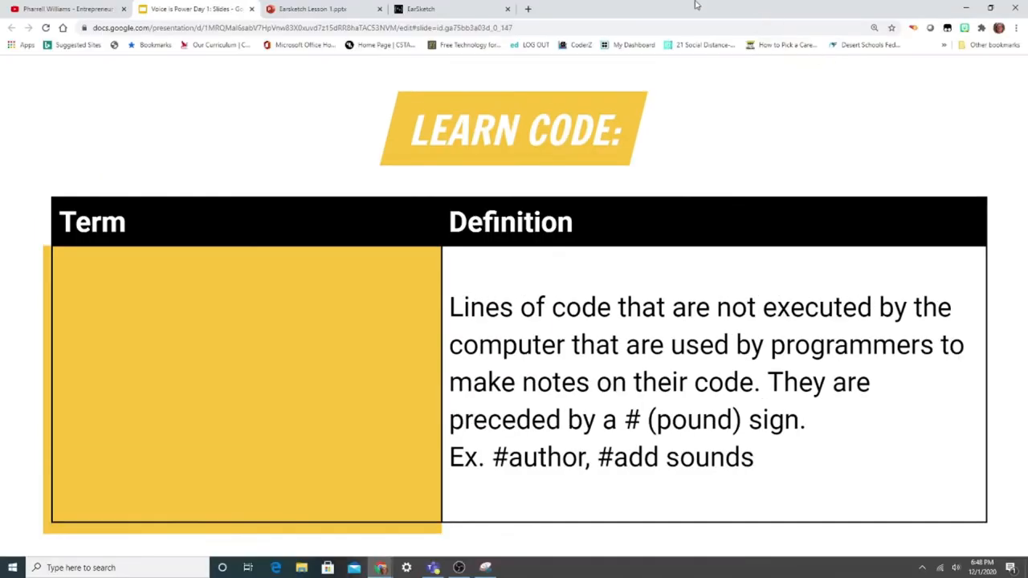
Step: Switch to the EarSketch Lesson 1 browser tab showing the Part 5 slide
click(322, 9)
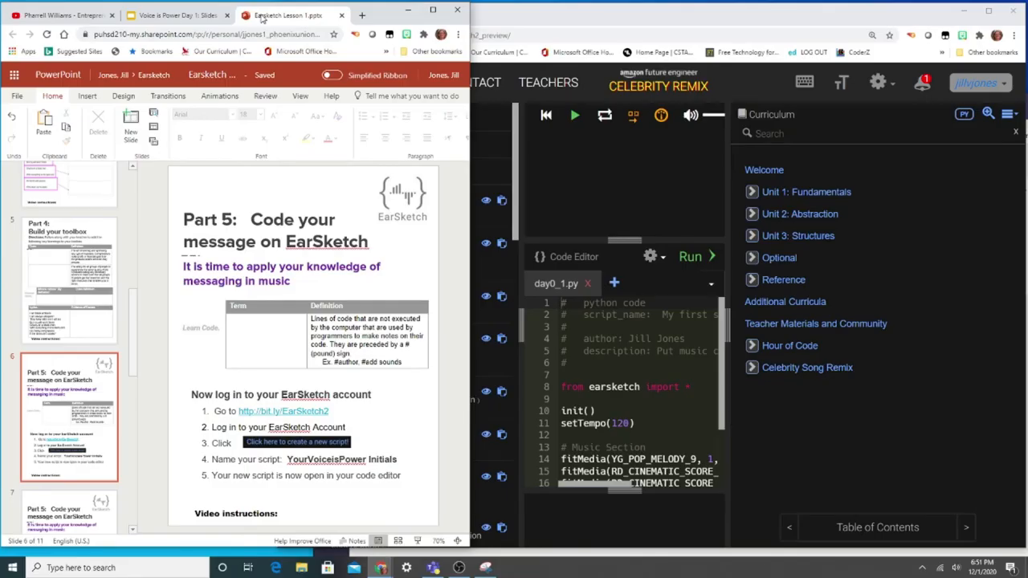
mouse_move(282, 410)
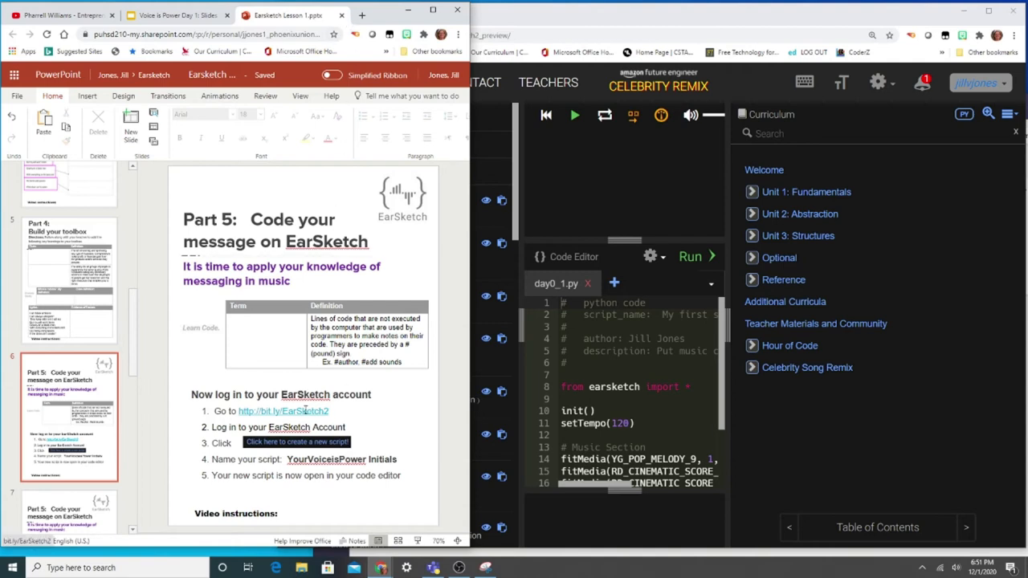
mouse_move(282, 411)
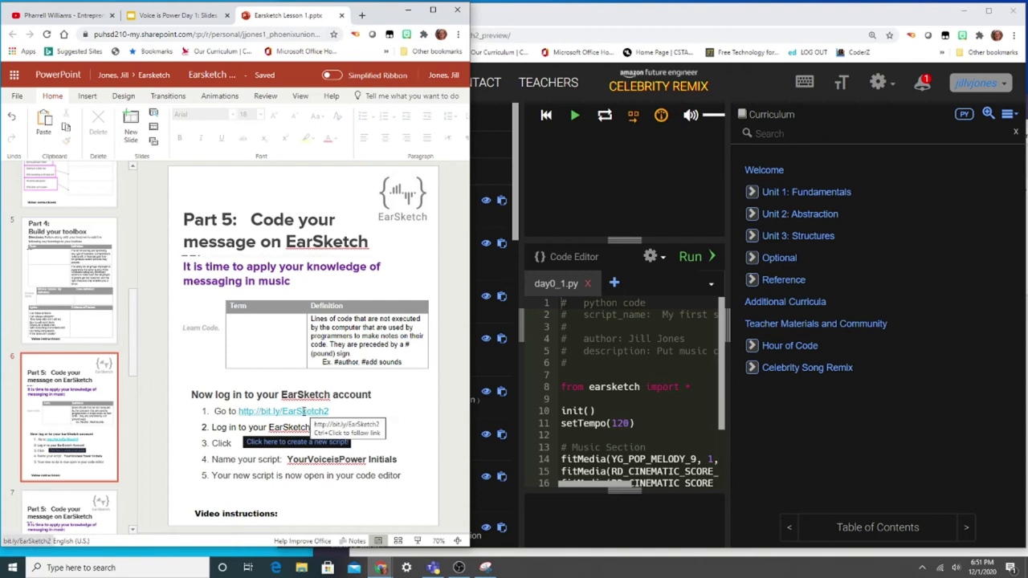